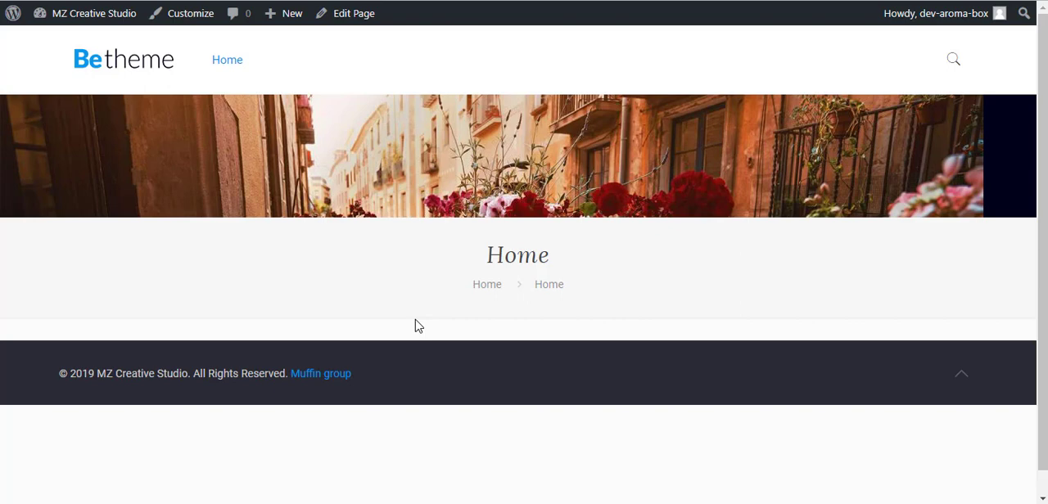
pyautogui.moveTo(594, 65)
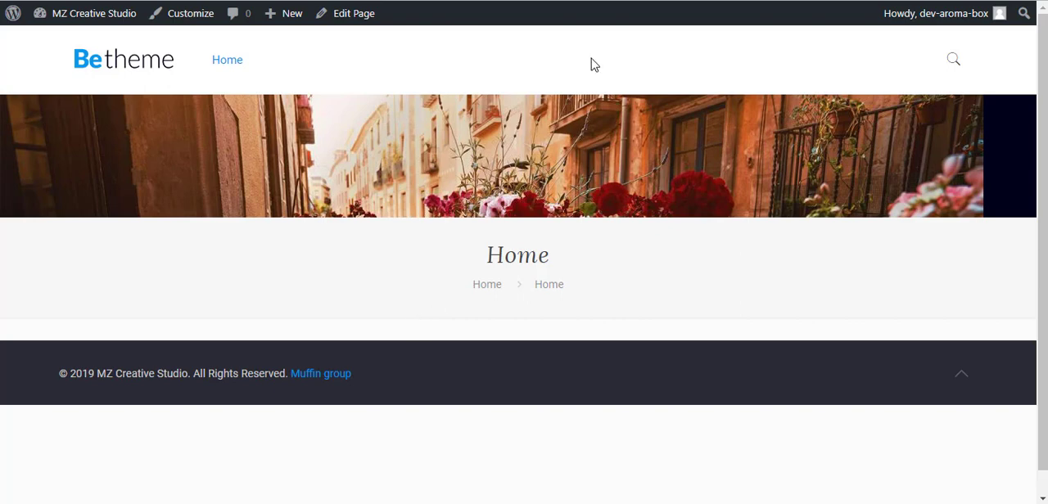
# - Edit the Home page, add a section and wrap, and insert a Timeline item
pyautogui.click(353, 13)
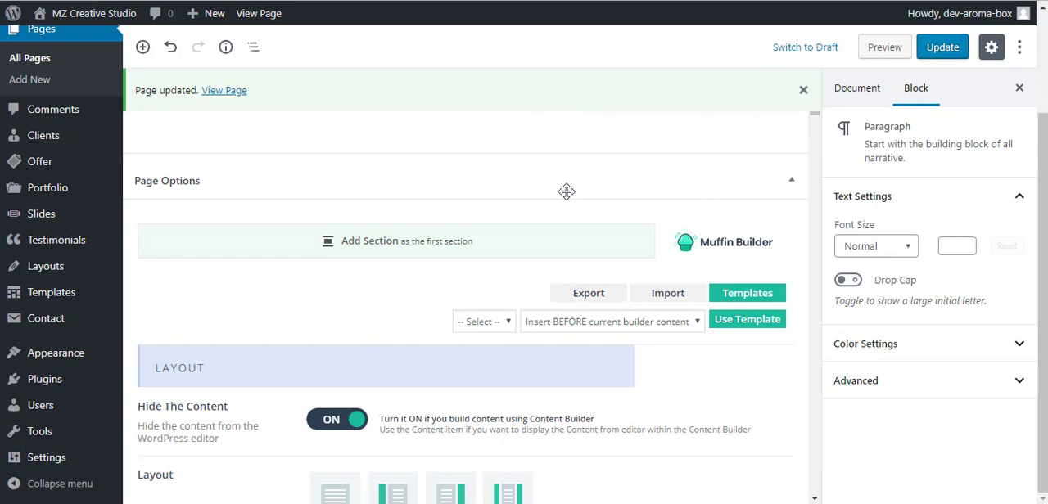
pyautogui.moveTo(387, 245)
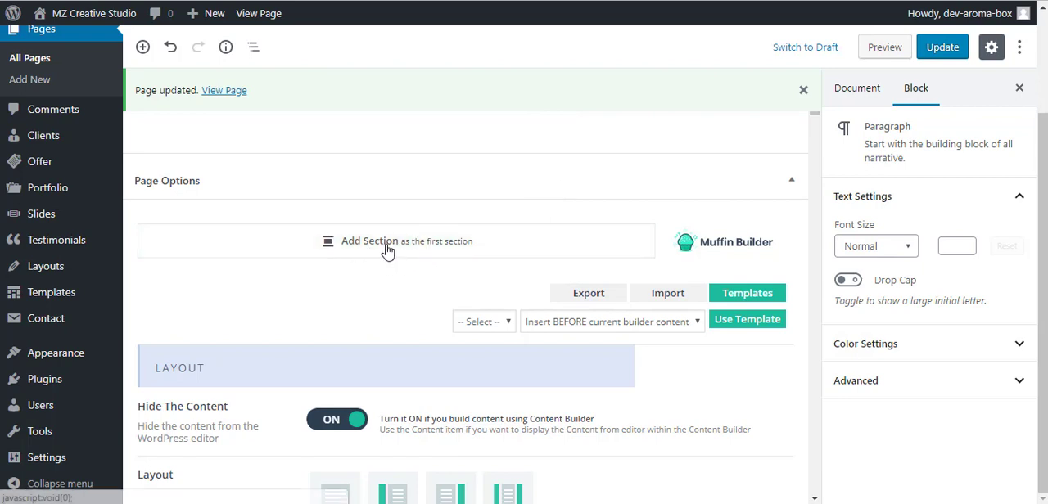
pyautogui.click(369, 241)
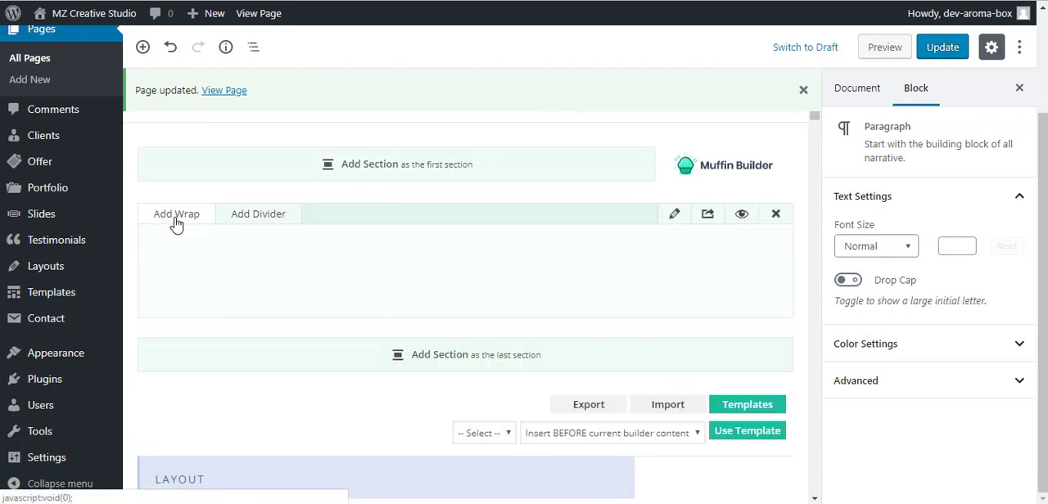
pyautogui.click(176, 214)
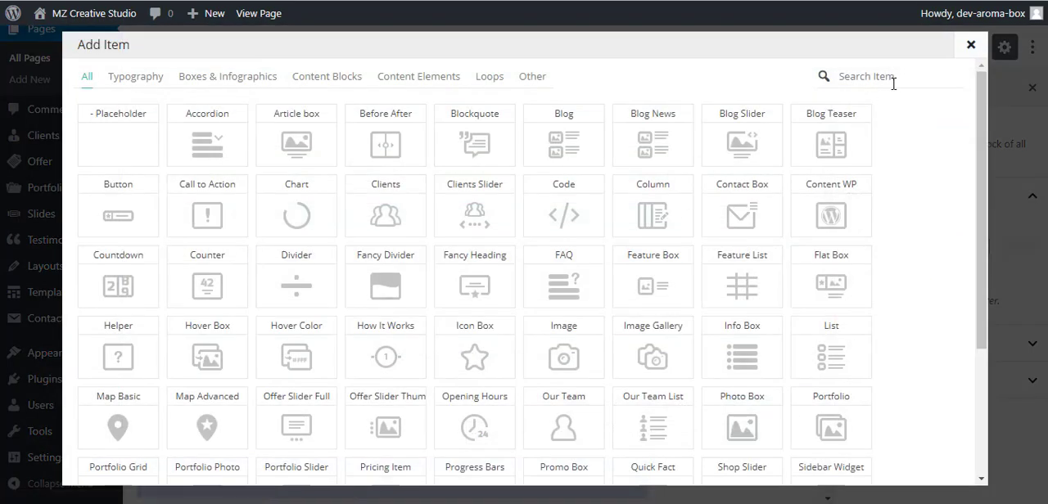
pyautogui.write('tim')
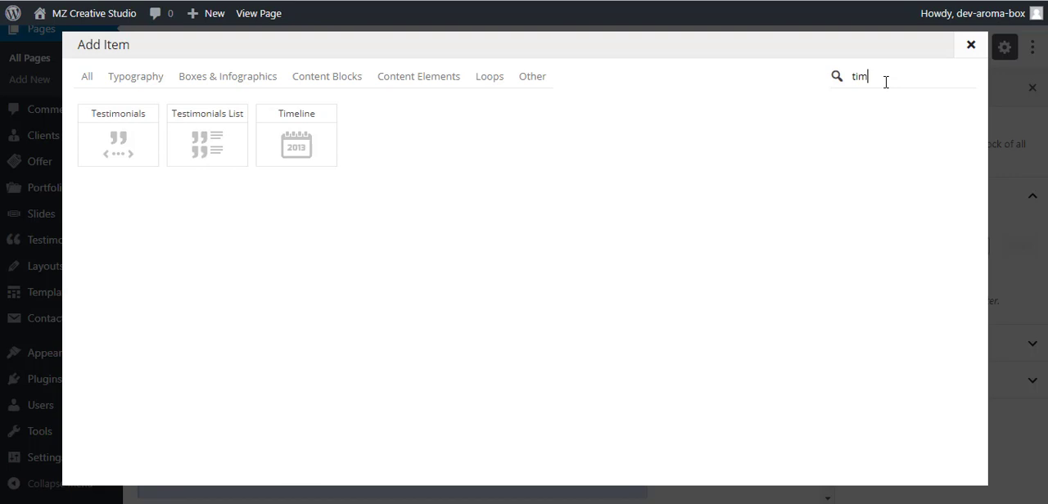
pyautogui.moveTo(305, 139)
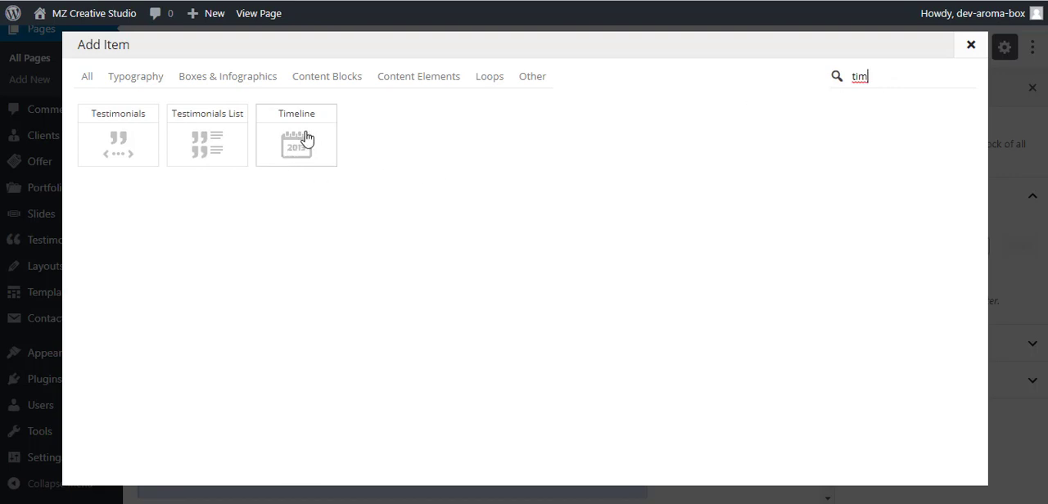
pyautogui.click(296, 137)
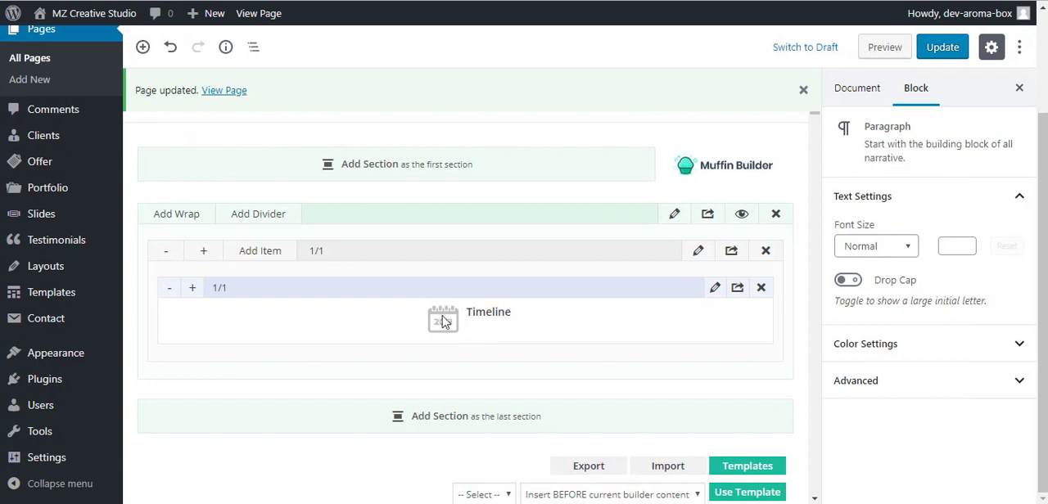
pyautogui.moveTo(705, 313)
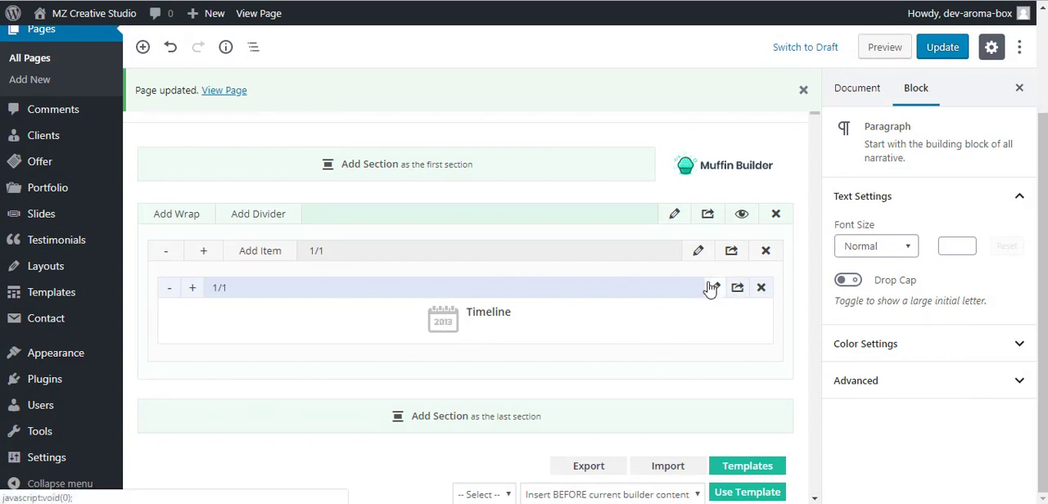
# - Add a first event titled '<span>1/9/2019</span>Event Title' with content 'Content goes here...'
pyautogui.click(698, 287)
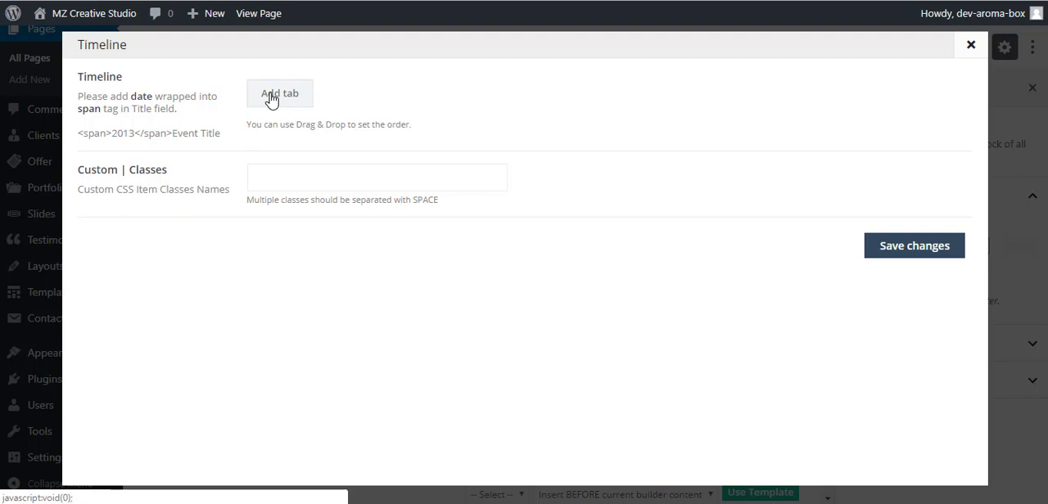
pyautogui.click(280, 93)
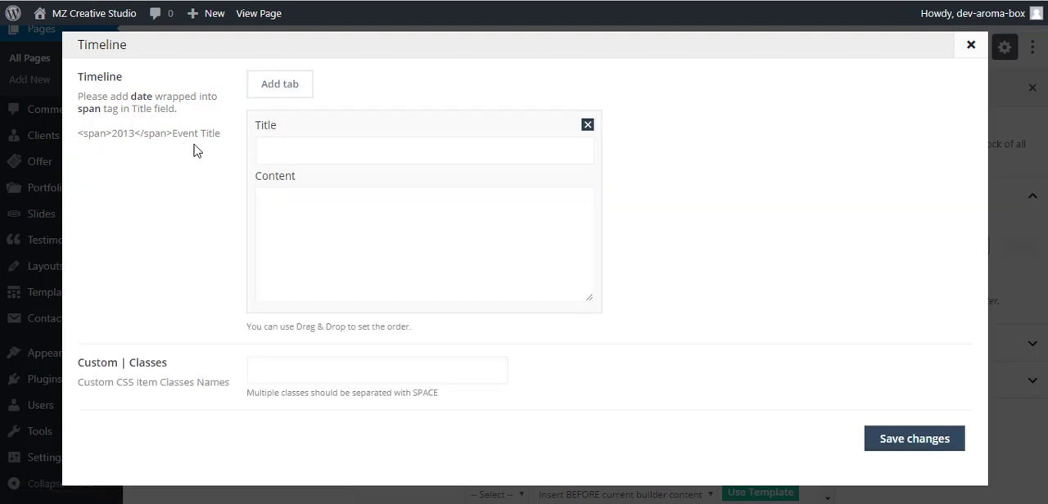
pyautogui.moveTo(85, 96)
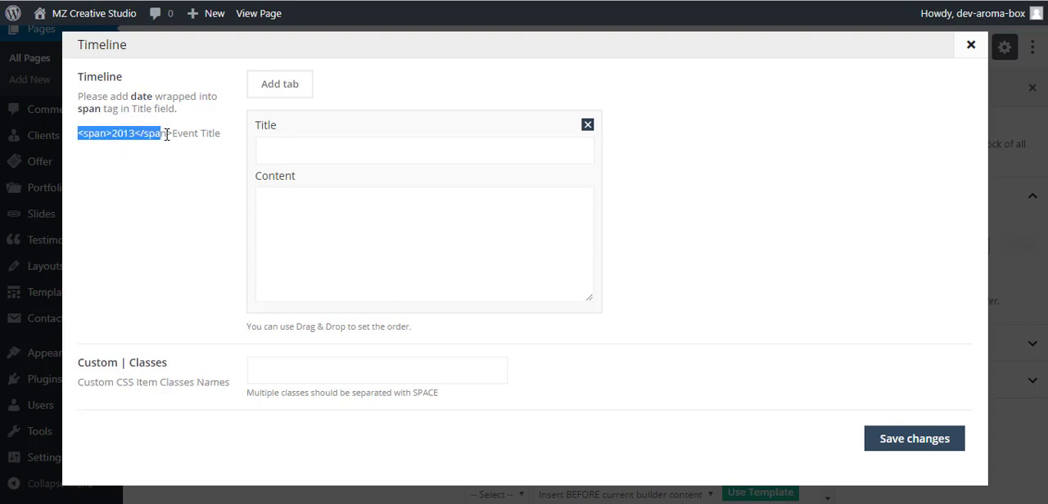
pyautogui.rightClick(164, 133)
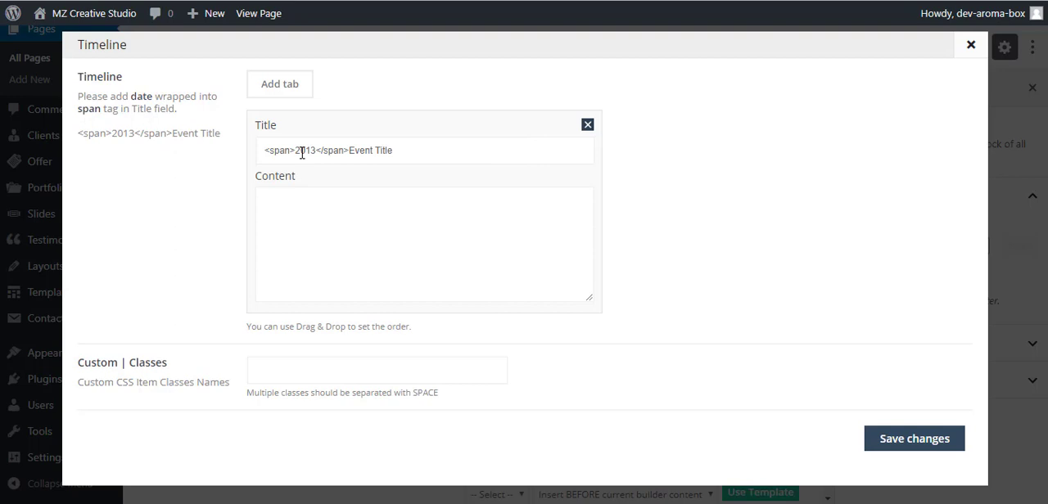
pyautogui.moveTo(315, 150)
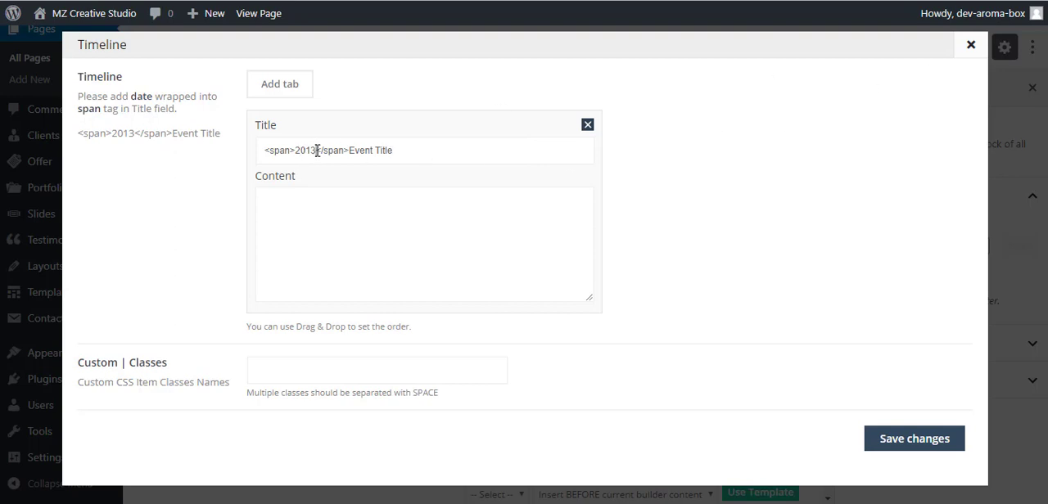
pyautogui.doubleClick(305, 150)
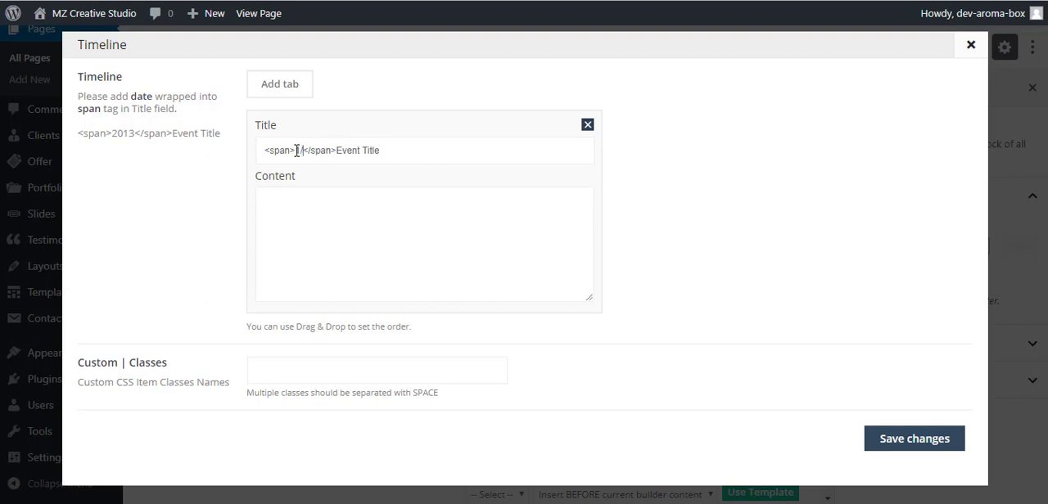
pyautogui.write('9/2019')
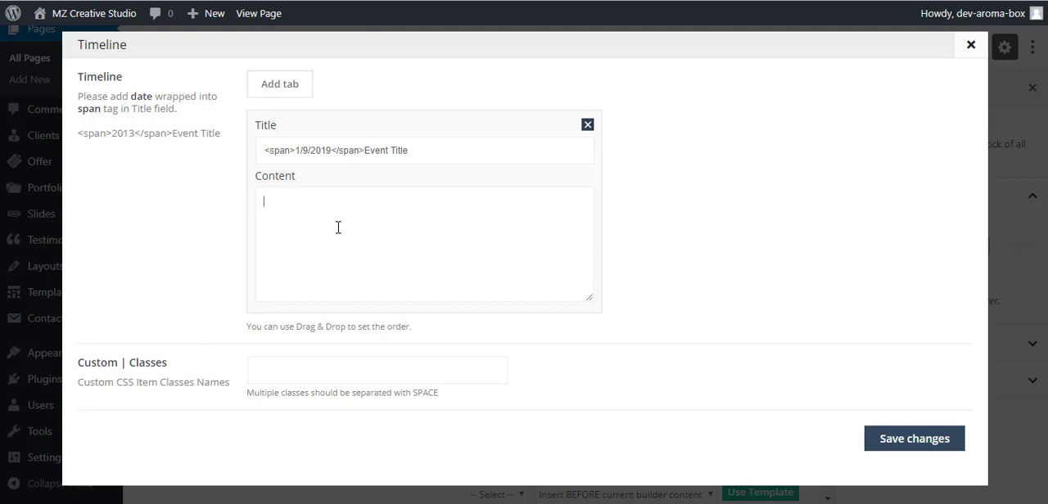
pyautogui.write('Content goe')
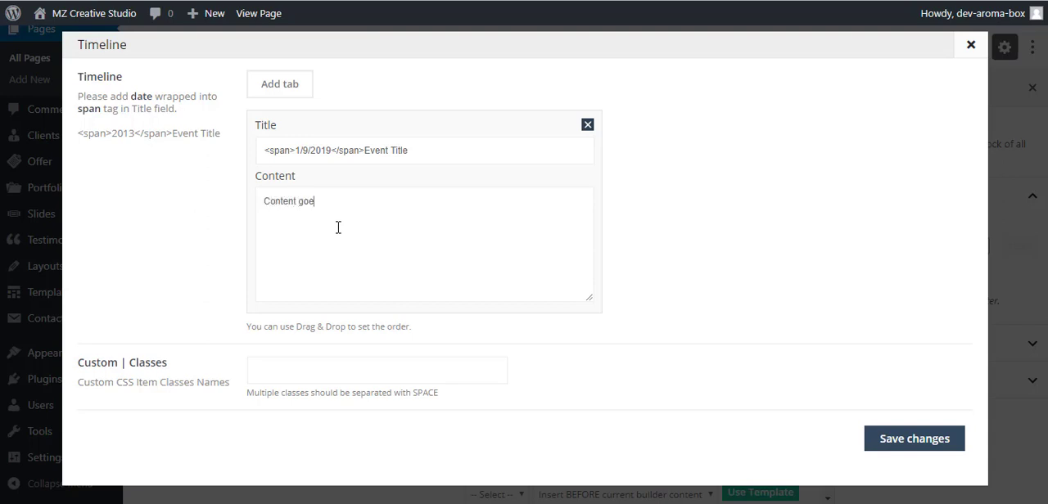
pyautogui.write('s here...')
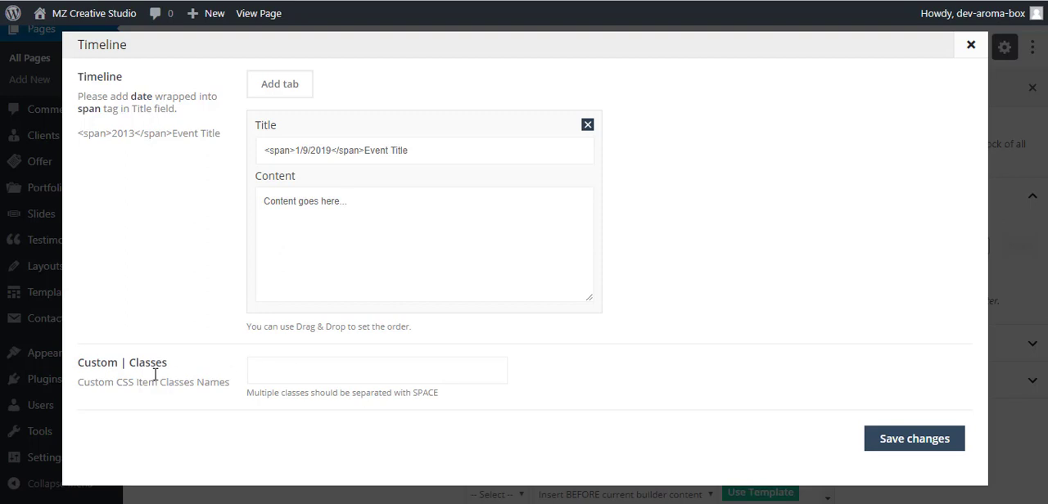
pyautogui.click(376, 369)
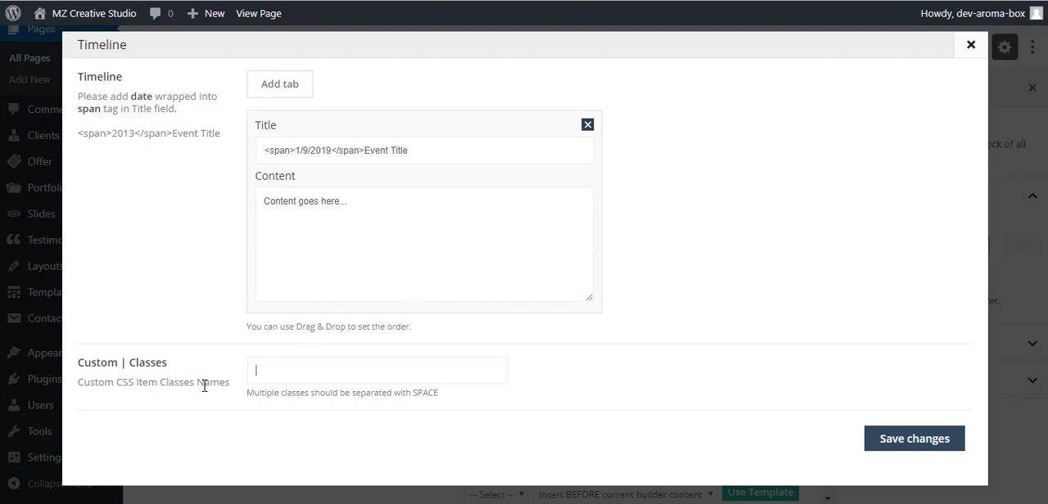
pyautogui.moveTo(243, 98)
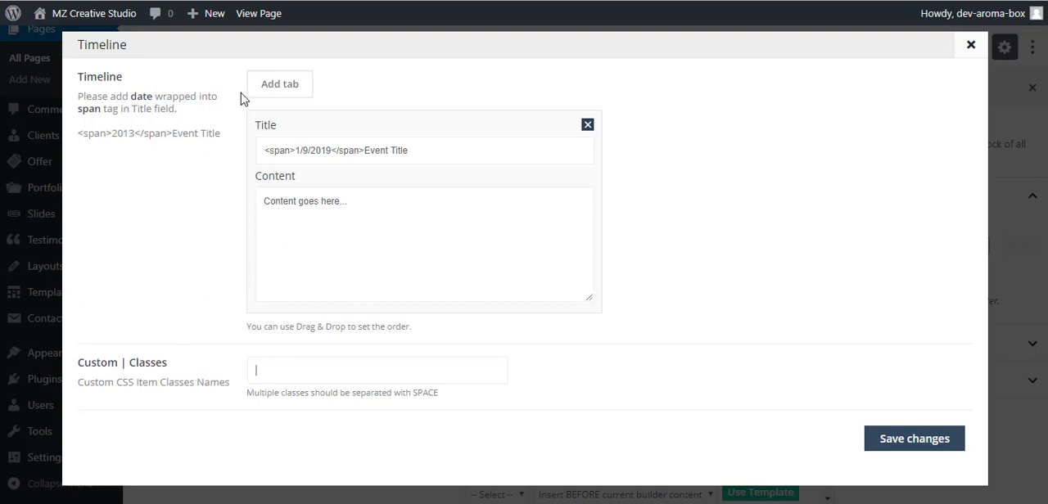
pyautogui.moveTo(334, 178)
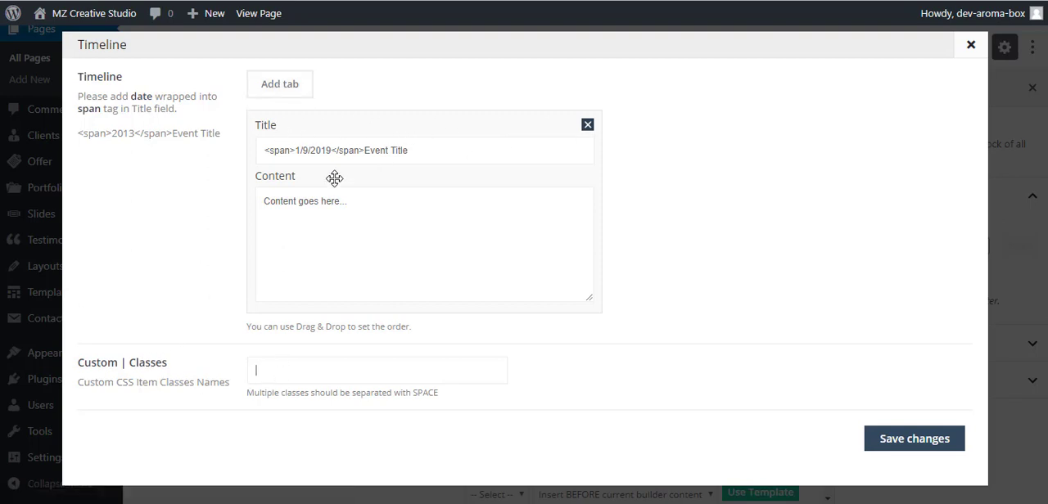
# - Add second and third timeline events dated 1/15/2019 and 1/20/2019 with content
pyautogui.click(280, 84)
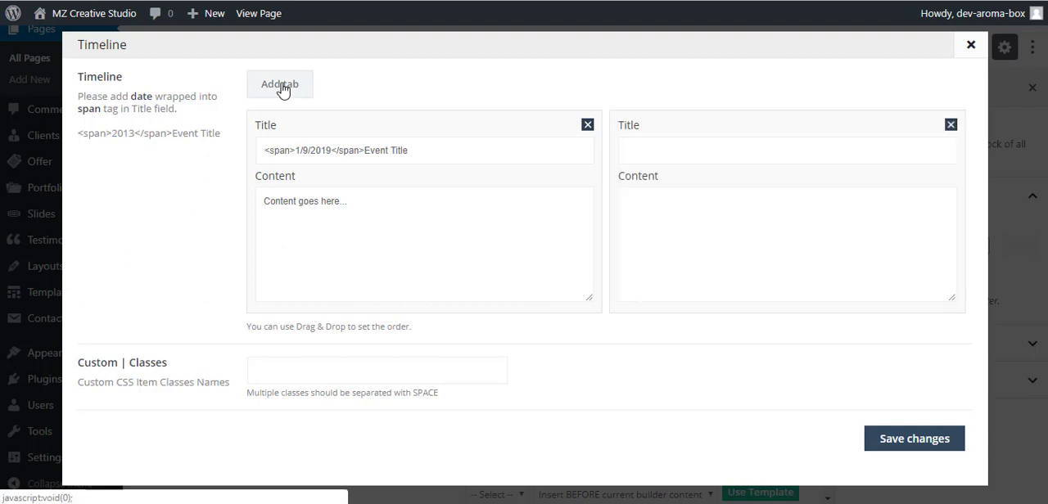
pyautogui.click(279, 83)
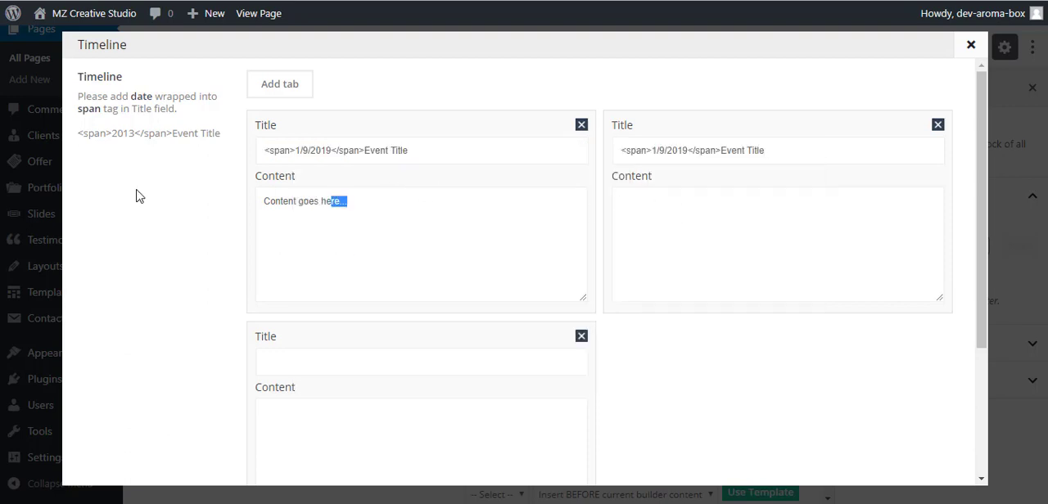
pyautogui.rightClick(643, 238)
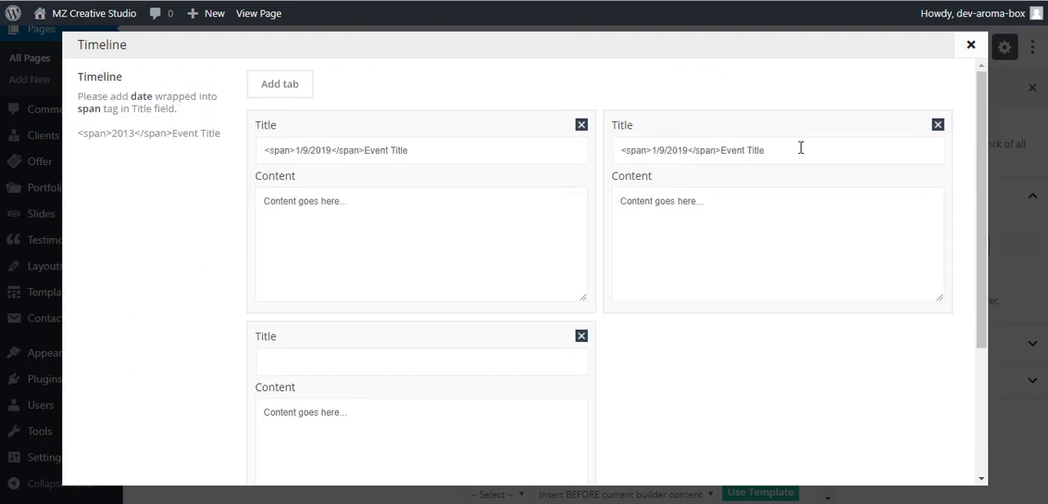
pyautogui.tripleClick(692, 149)
pyautogui.write('15')
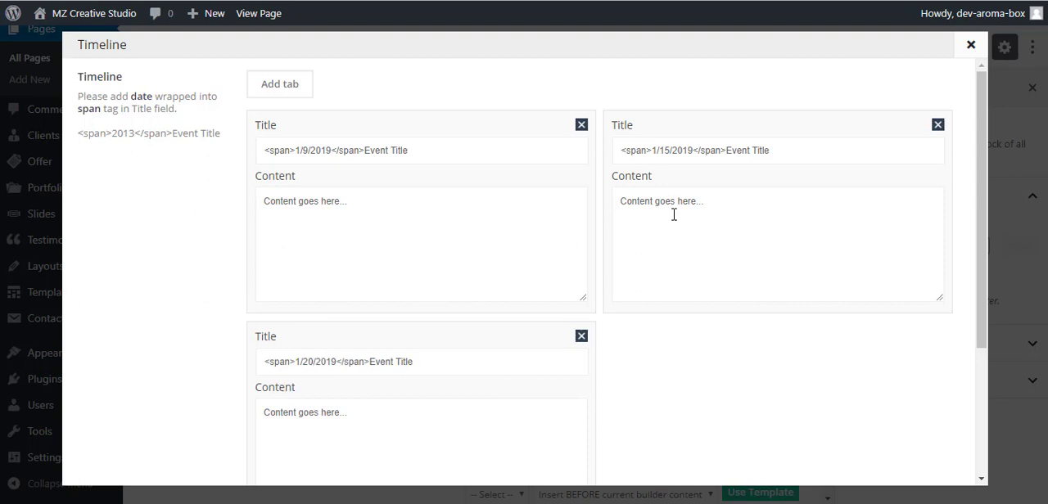
pyautogui.moveTo(640, 334)
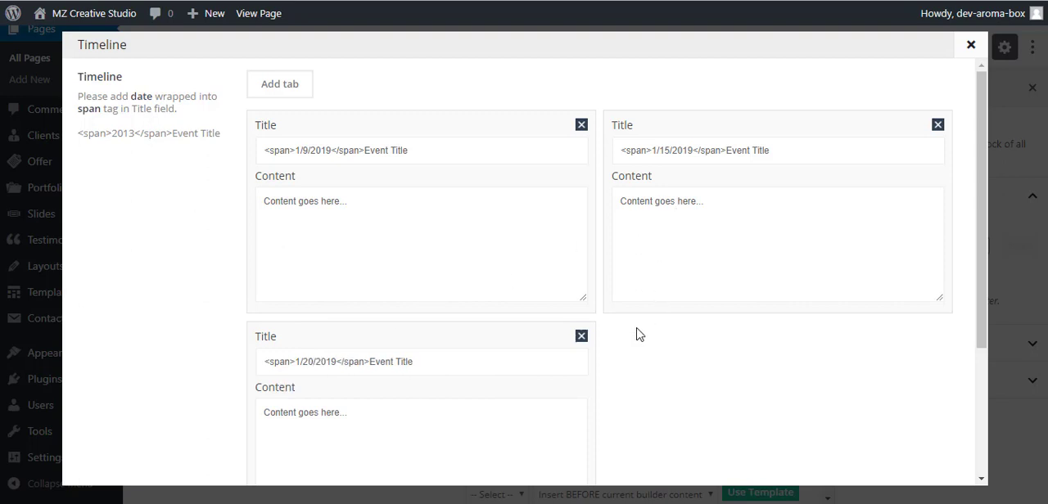
pyautogui.scroll(-3)
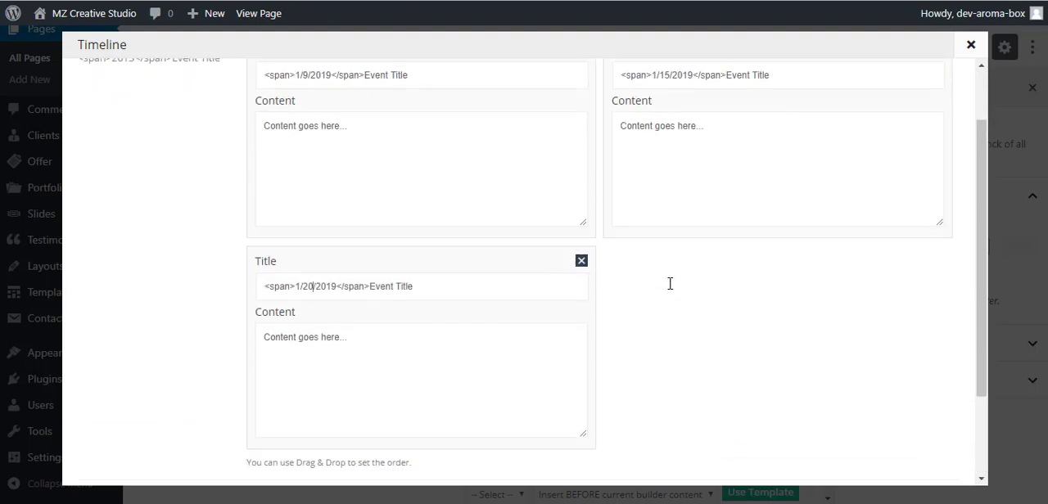
# - Save the timeline changes, update the page, and view it live
pyautogui.click(970, 44)
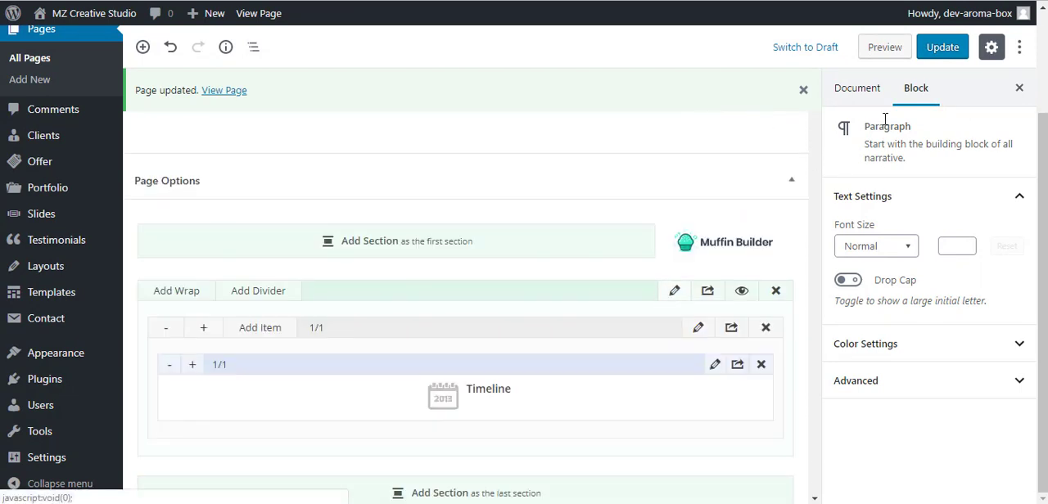
pyautogui.click(941, 47)
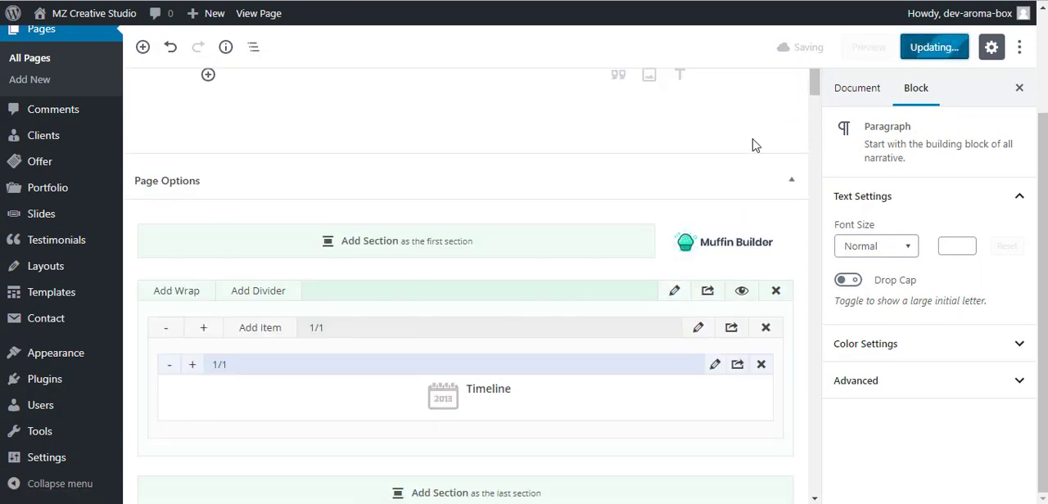
pyautogui.click(934, 47)
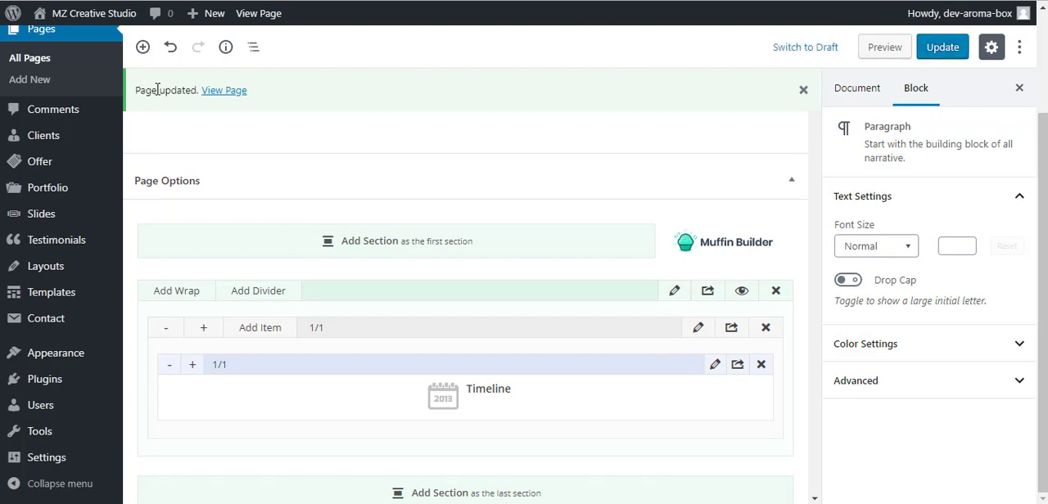
pyautogui.click(224, 90)
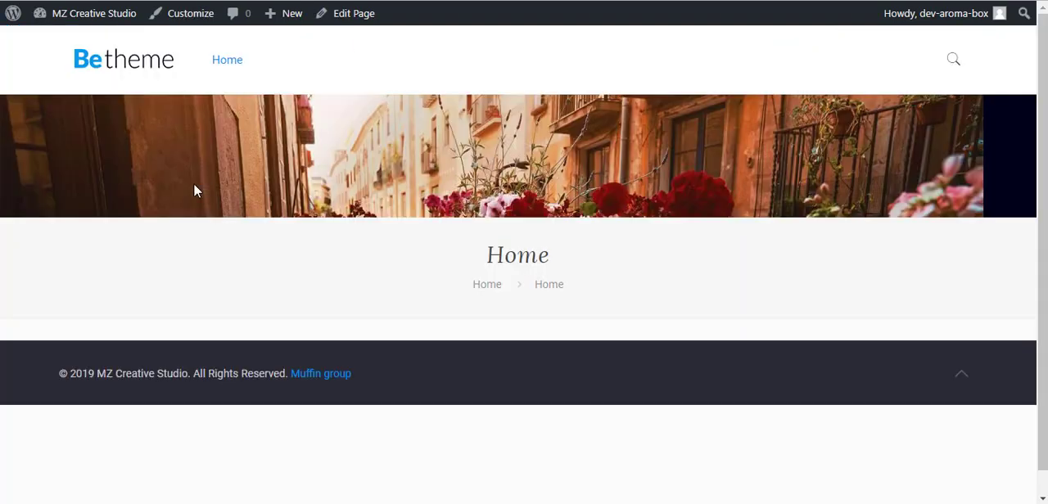
pyautogui.moveTo(40, 12)
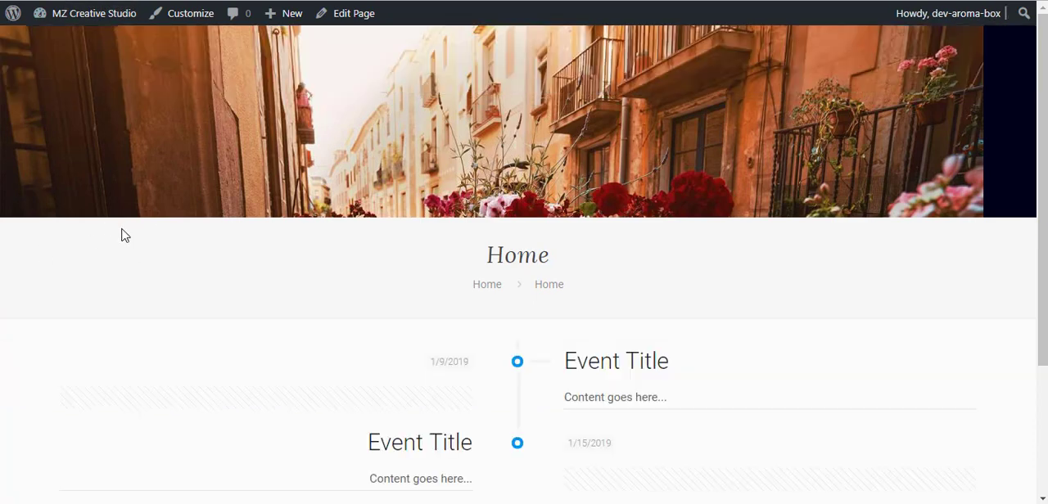
pyautogui.scroll(-3)
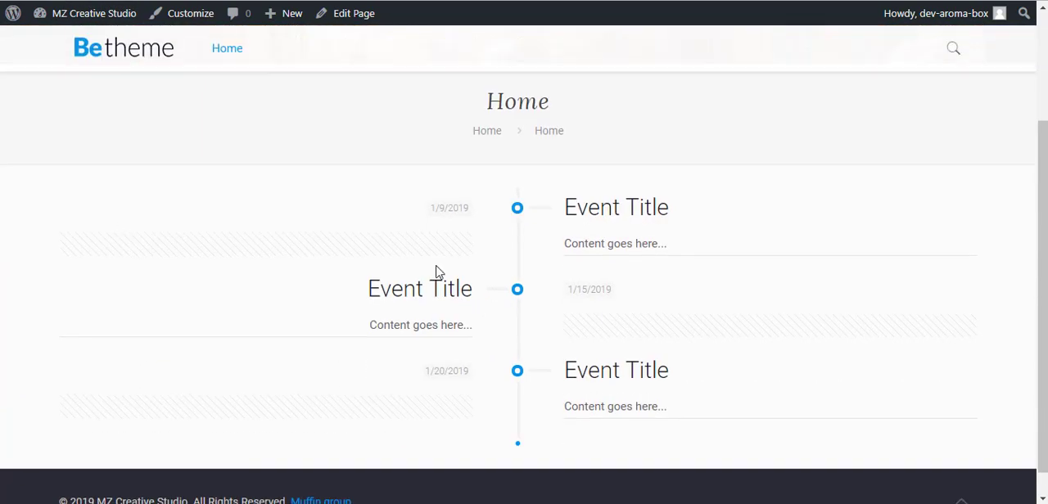
pyautogui.scroll(-3)
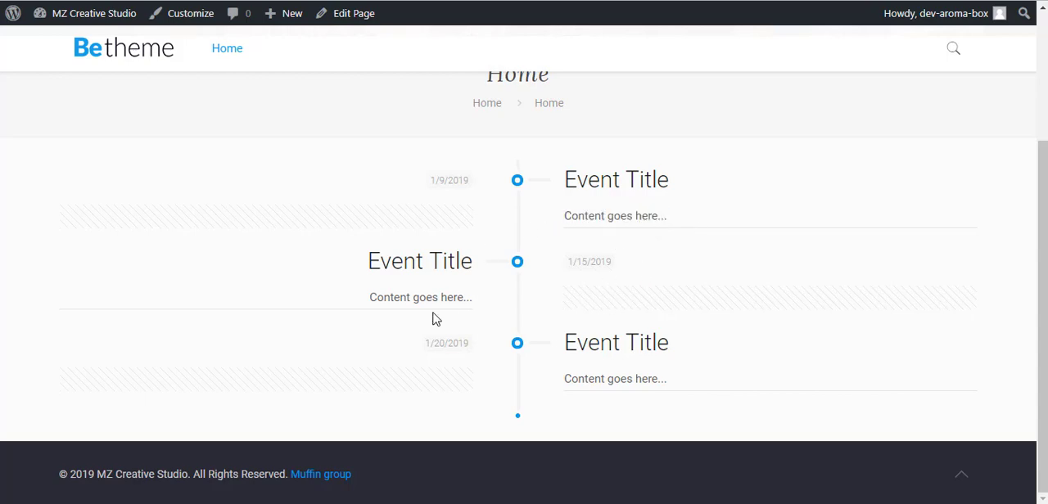
pyautogui.moveTo(567, 221)
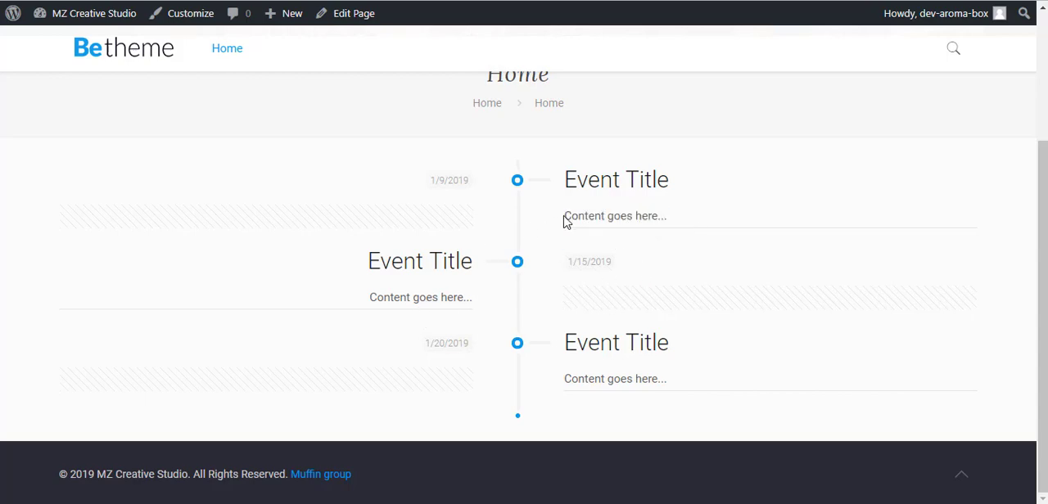
pyautogui.moveTo(596, 121)
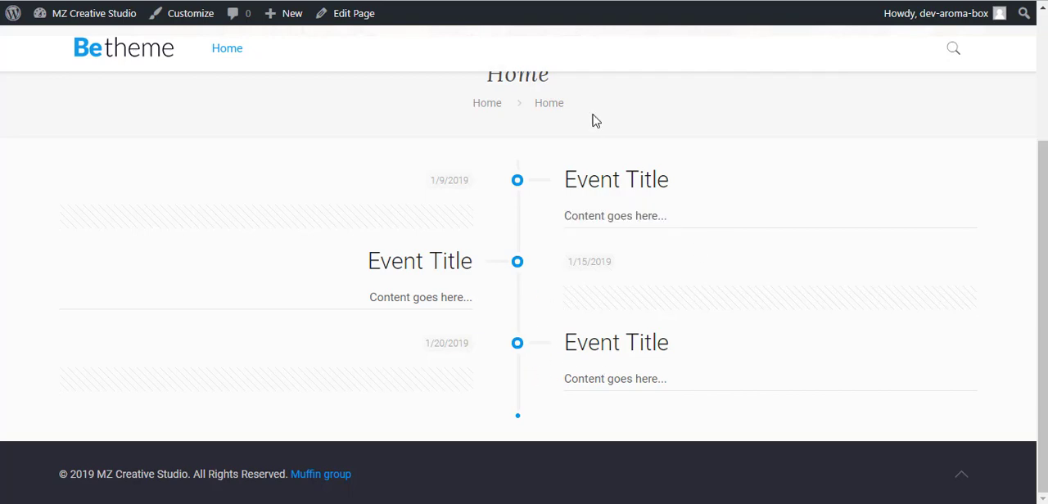
pyautogui.moveTo(502, 314)
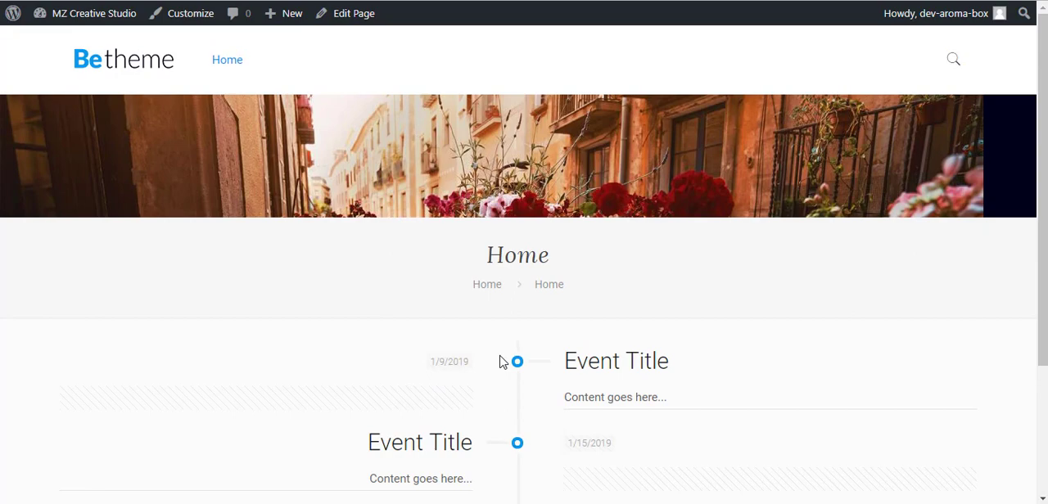
pyautogui.scroll(-3)
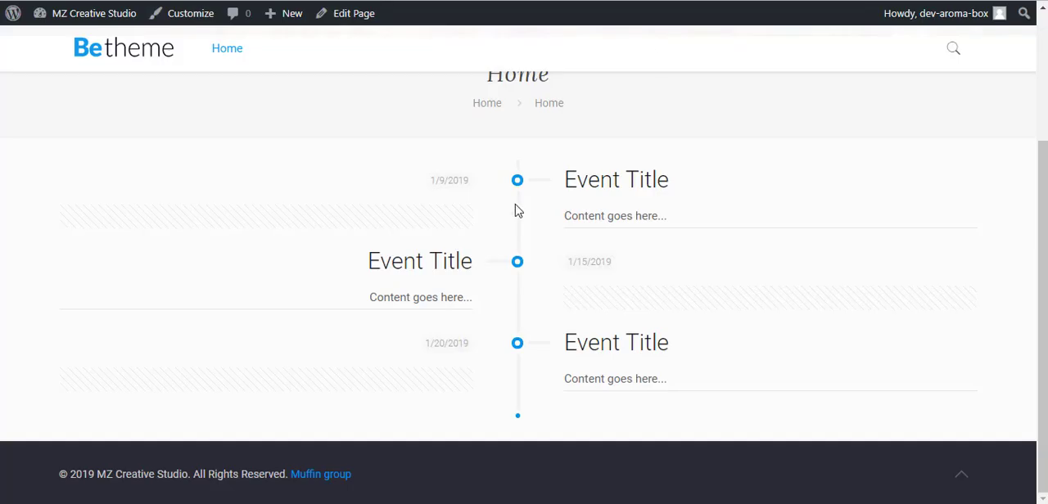
pyautogui.moveTo(528, 255)
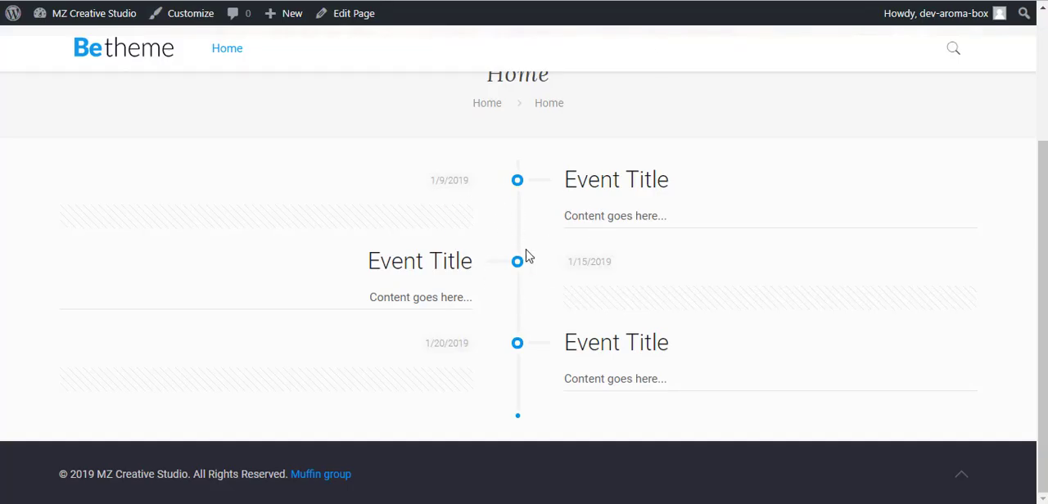
pyautogui.moveTo(524, 333)
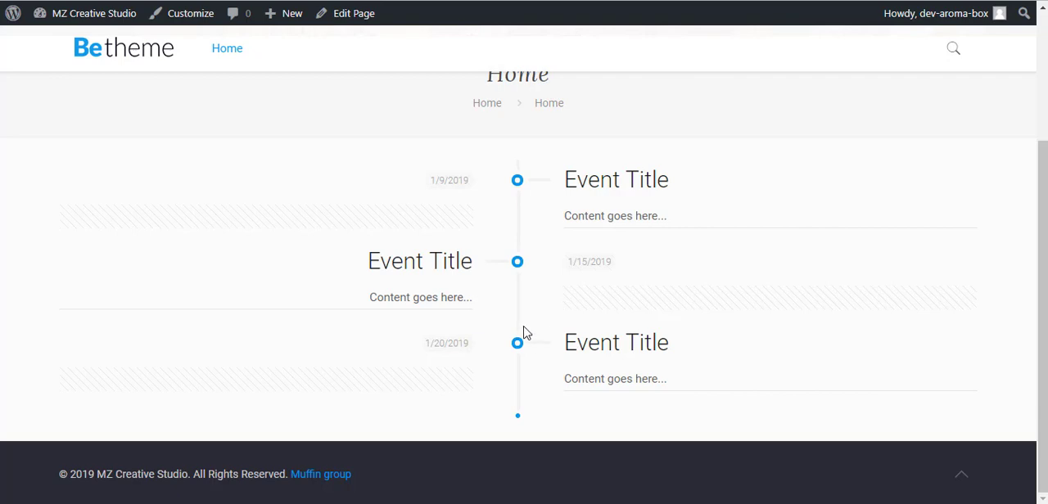